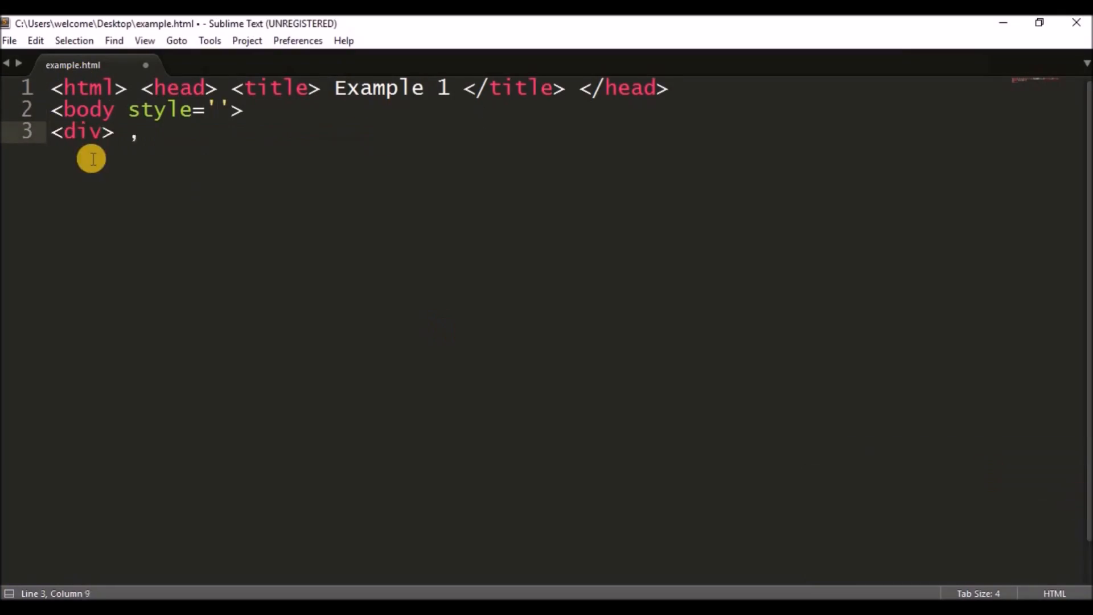
- Type the first div's inline style, beginning with 'position: a' for absolute positioning
type("style='position: a")
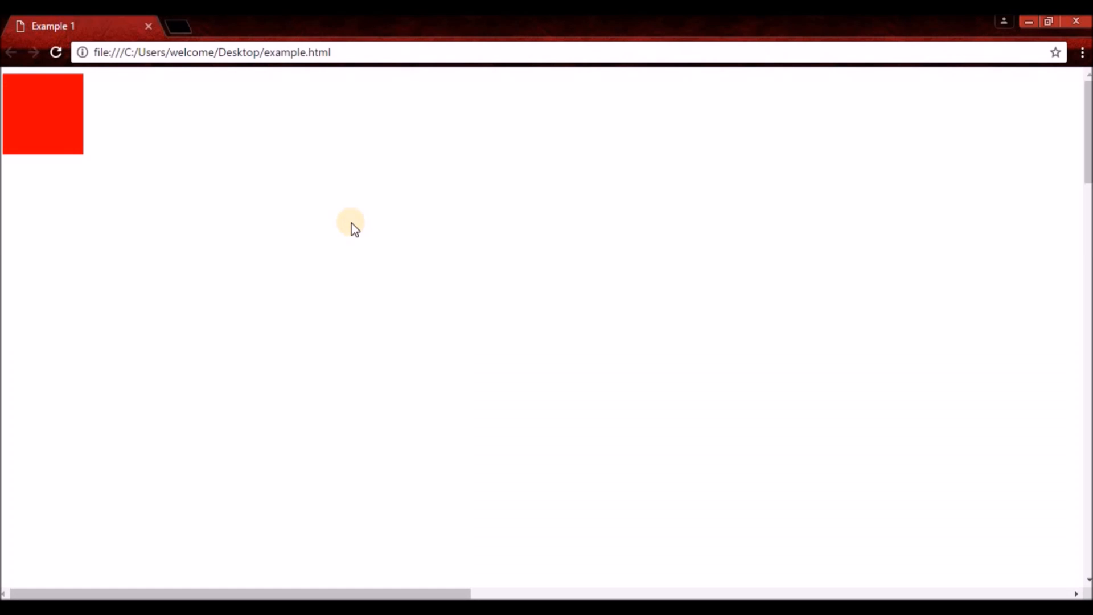
mouse_move(444, 591)
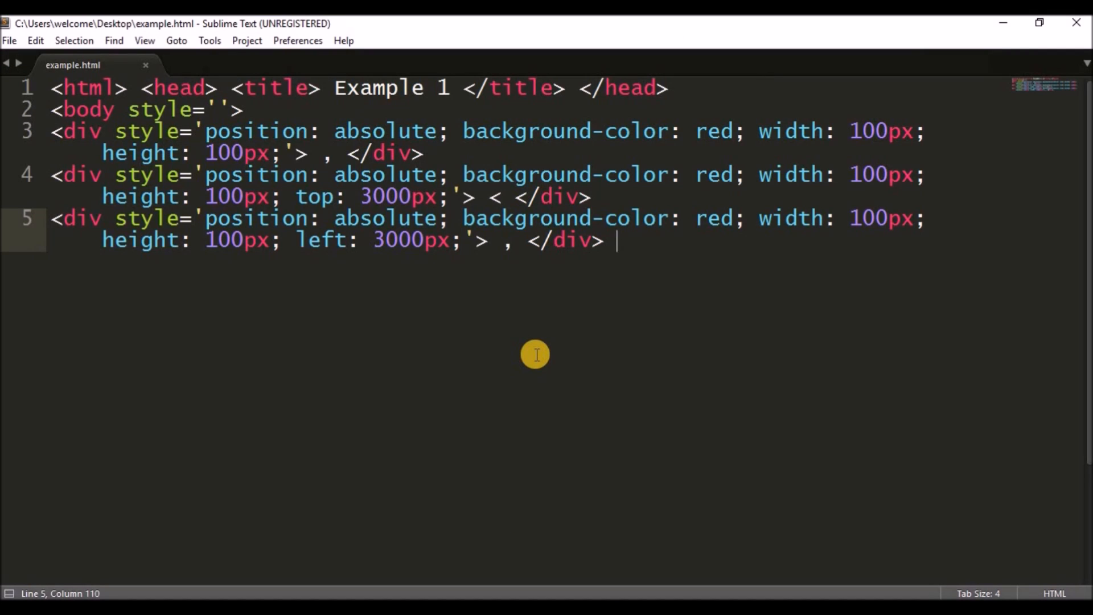
mouse_move(219, 97)
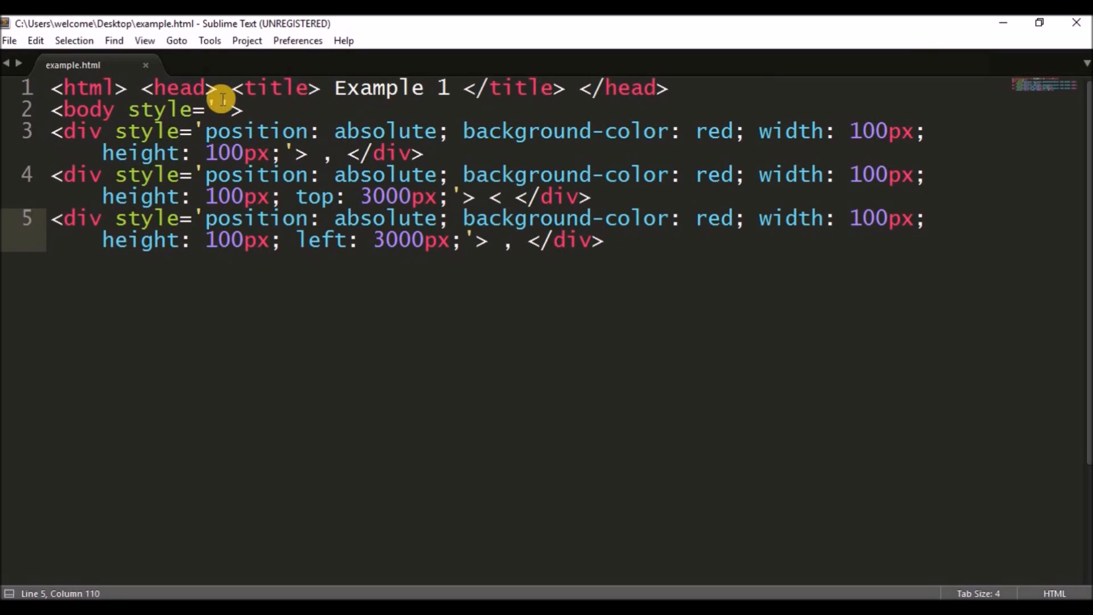
- Add overflow-x: hidden to the body's style attribute via autocomplete
type("over")
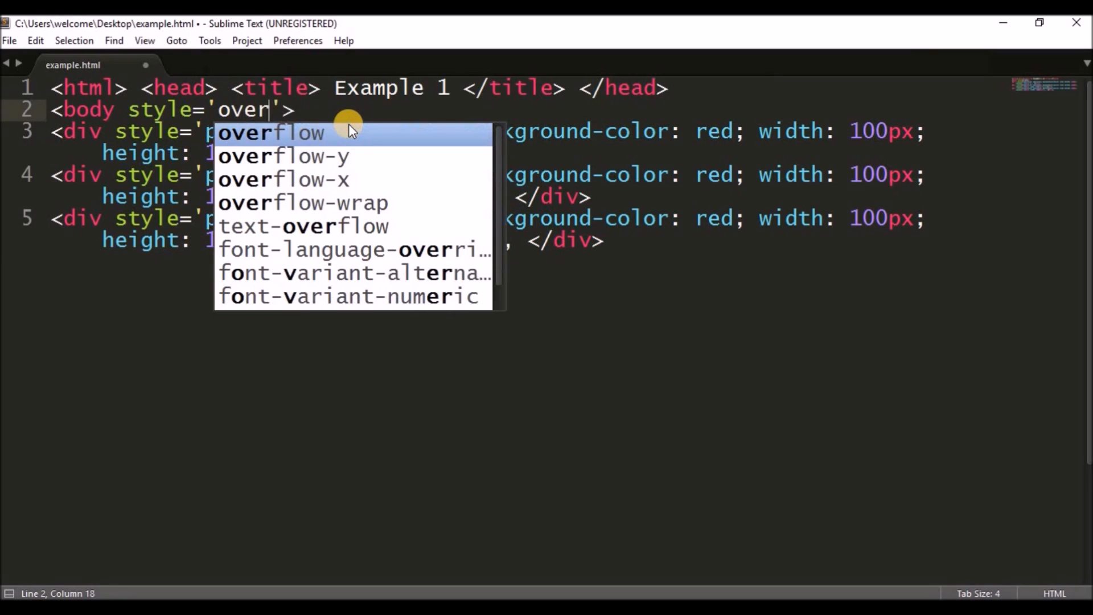
left_click(282, 179)
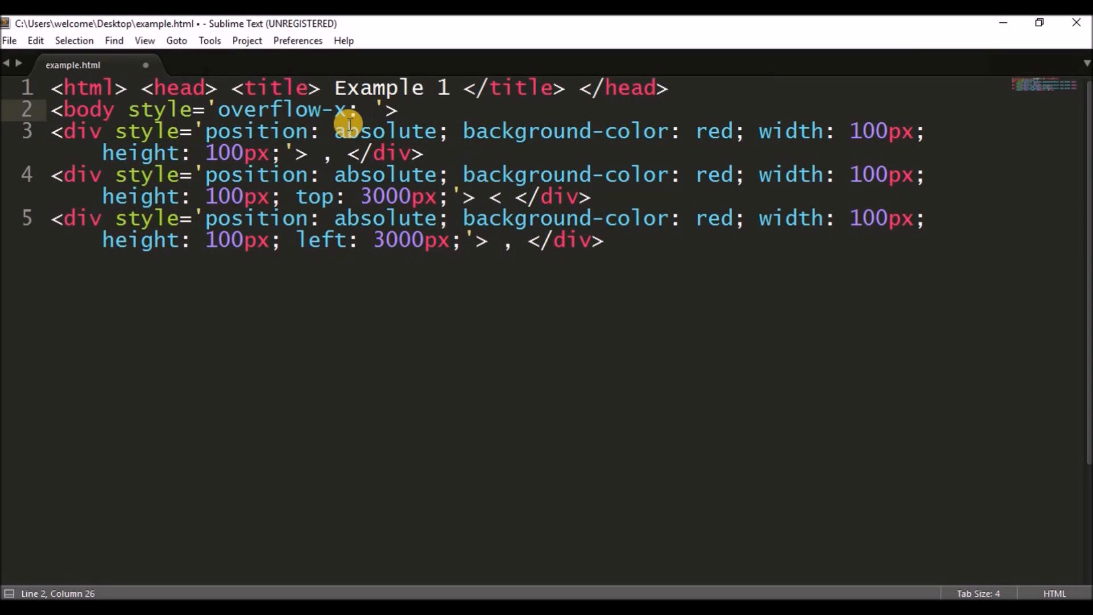
type("hidden;")
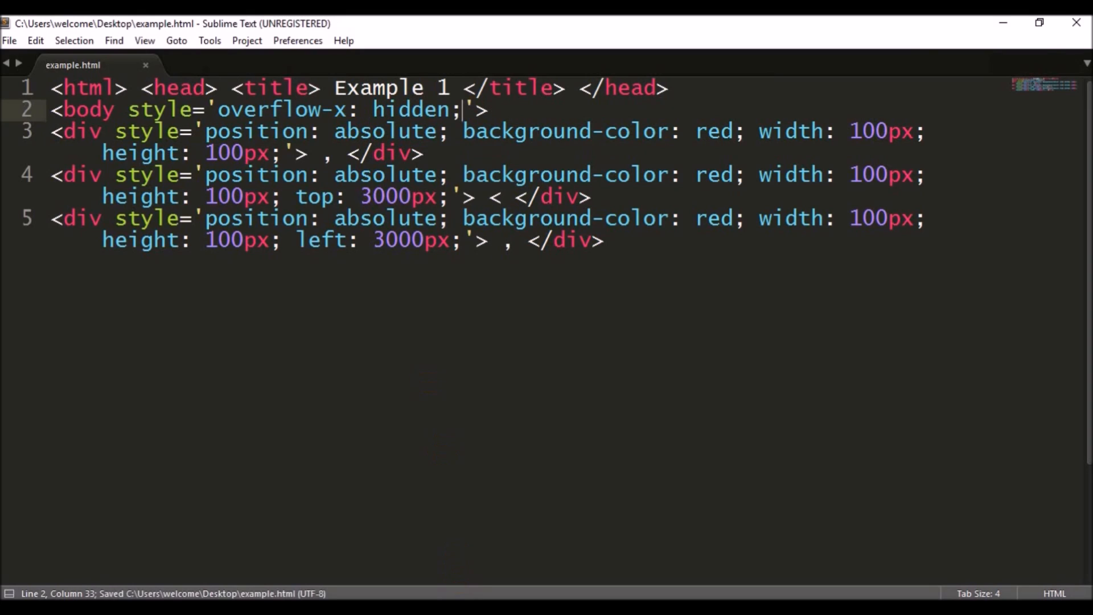